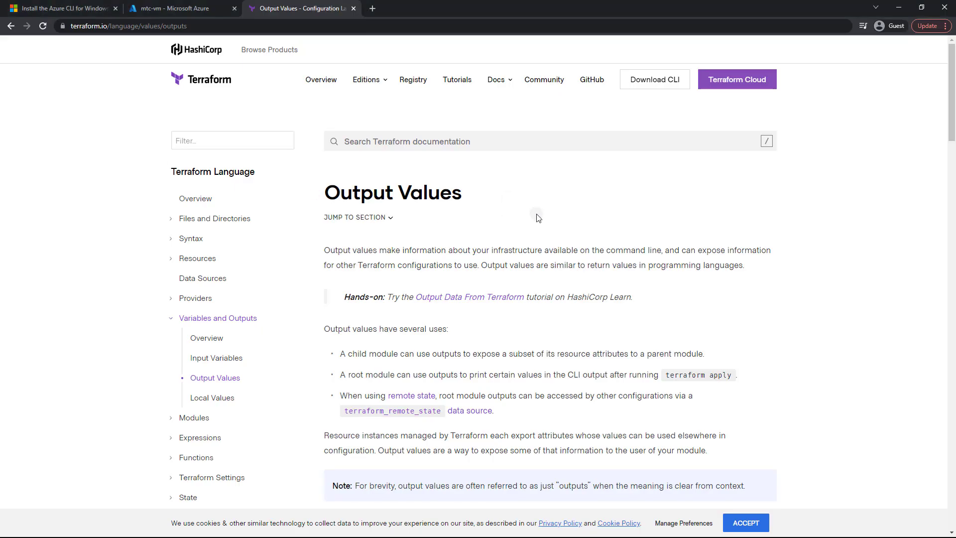
Read the Output Values docs example (instance_ip_addr) and the note on when outputs are rendered
{"action": "scroll", "scroll_direction": "down", "scroll_amount": 3}
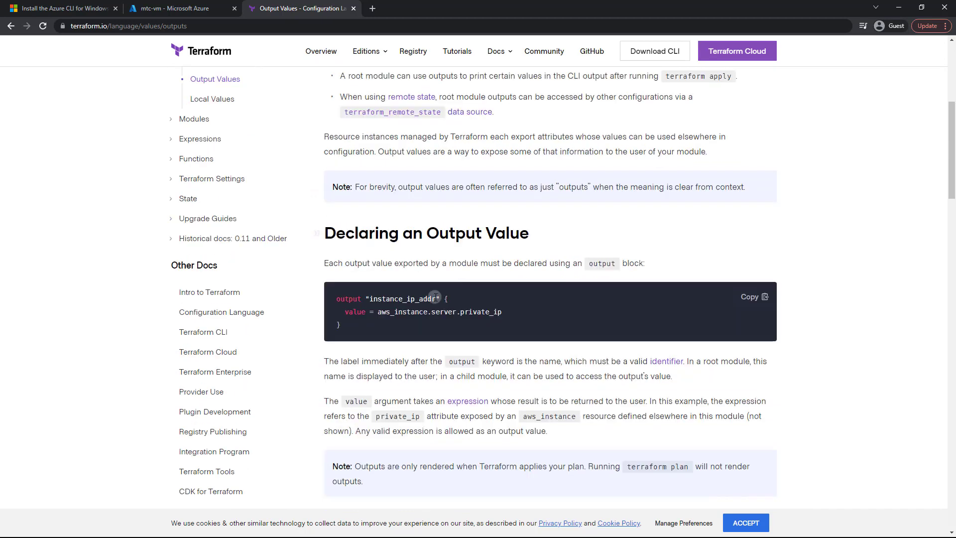
{"action": "double_click", "coordinate": [349, 298]}
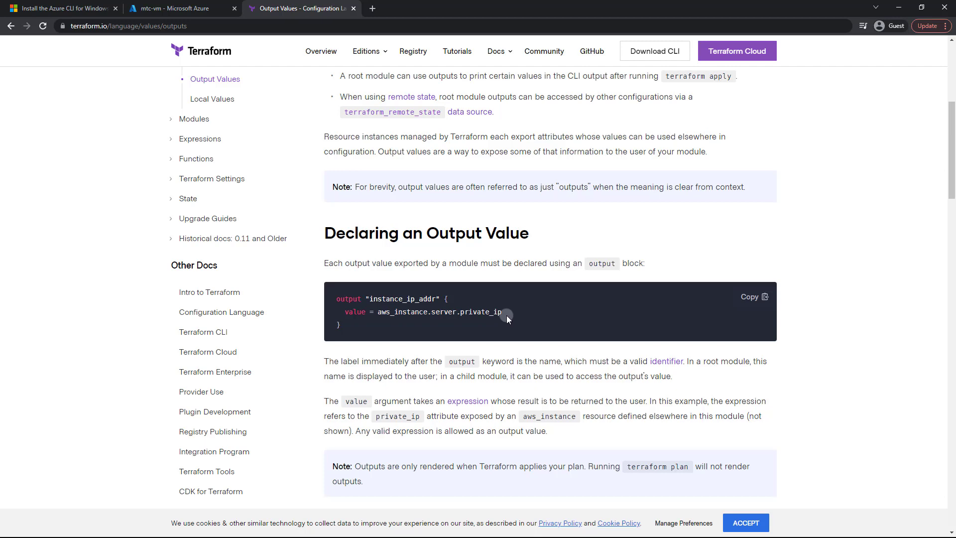
{"action": "scroll", "scroll_direction": "down", "scroll_amount": 3}
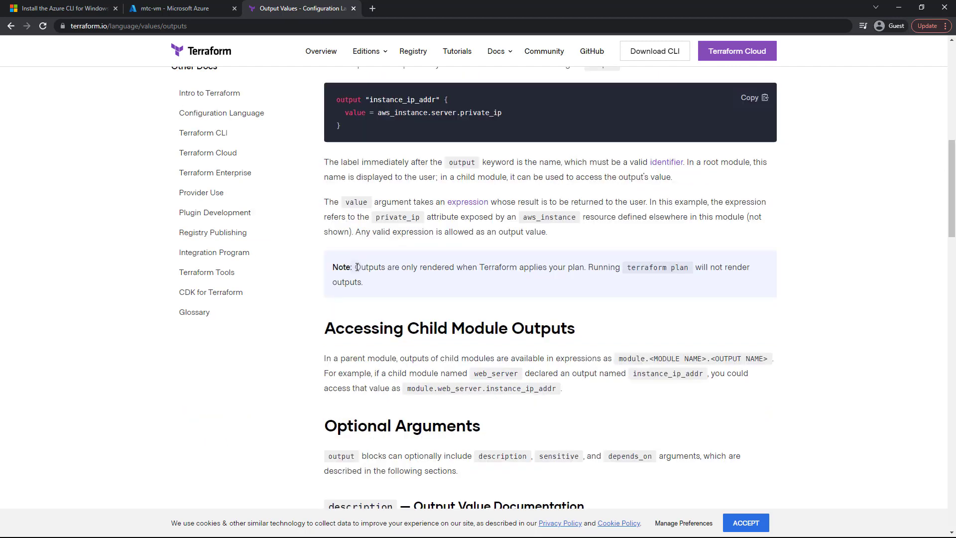
{"action": "left_click_drag", "start_coordinate": [355, 267], "coordinate": [525, 267]}
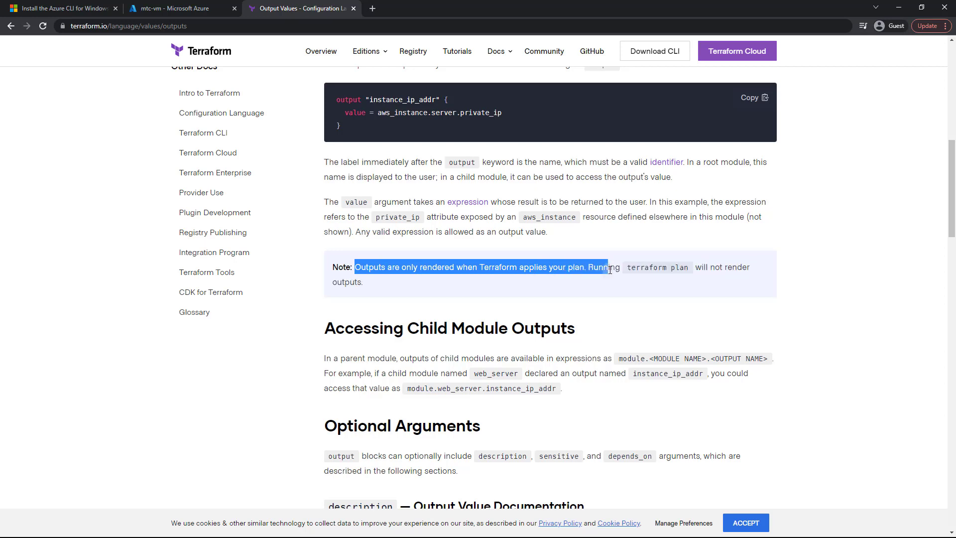
{"action": "left_click", "coordinate": [635, 271]}
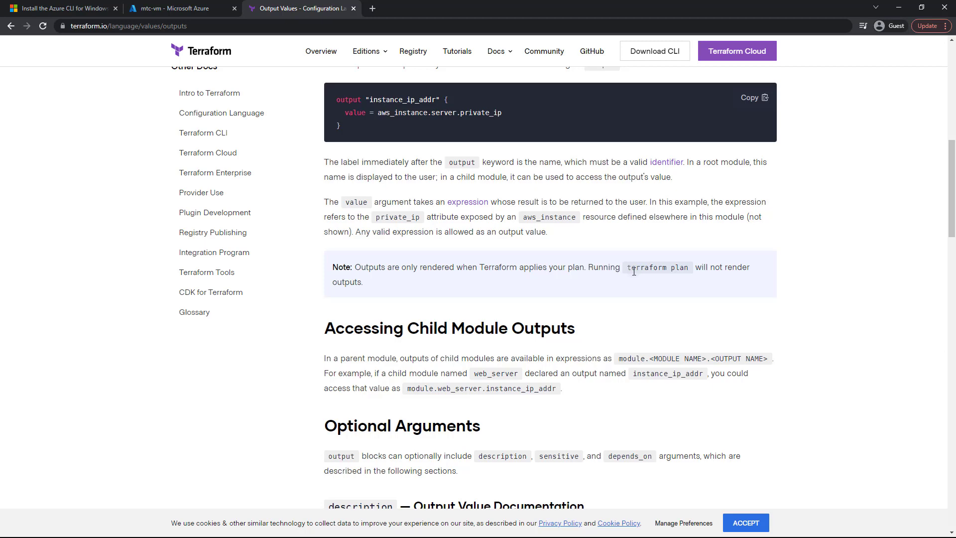
{"action": "scroll", "scroll_direction": "down", "scroll_amount": 3}
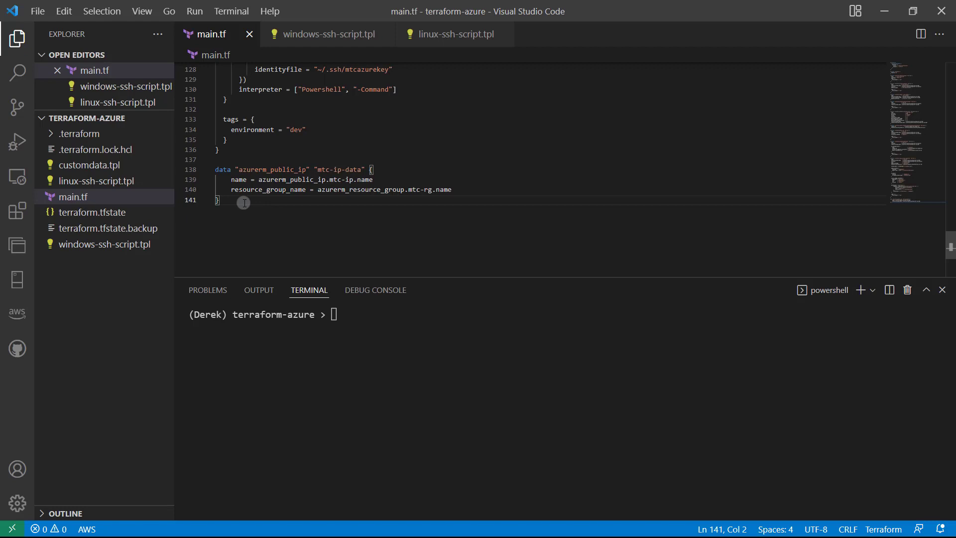
Add an output "public_ip_address" block below the data block with value = " begun
{"action": "key", "text": "Enter"}
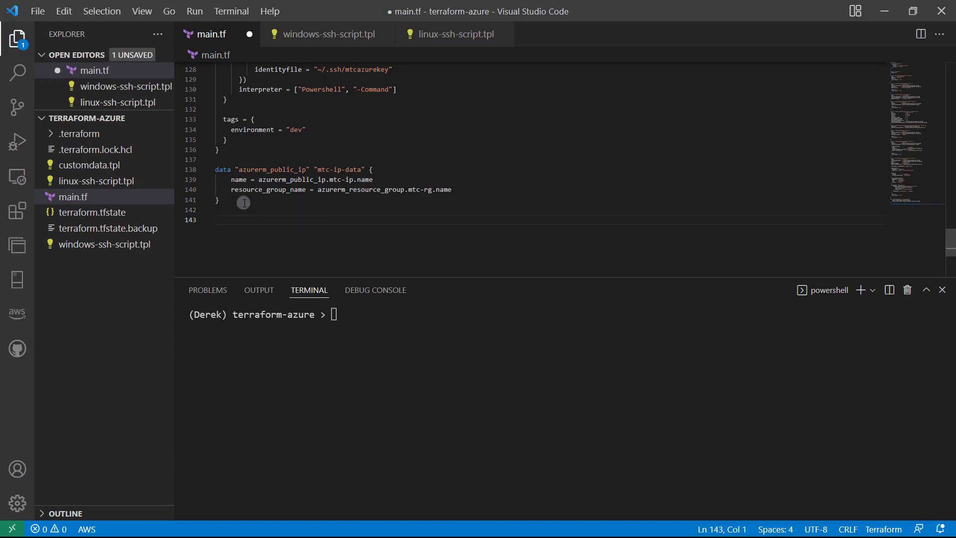
{"action": "mouse_move", "coordinate": [250, 196]}
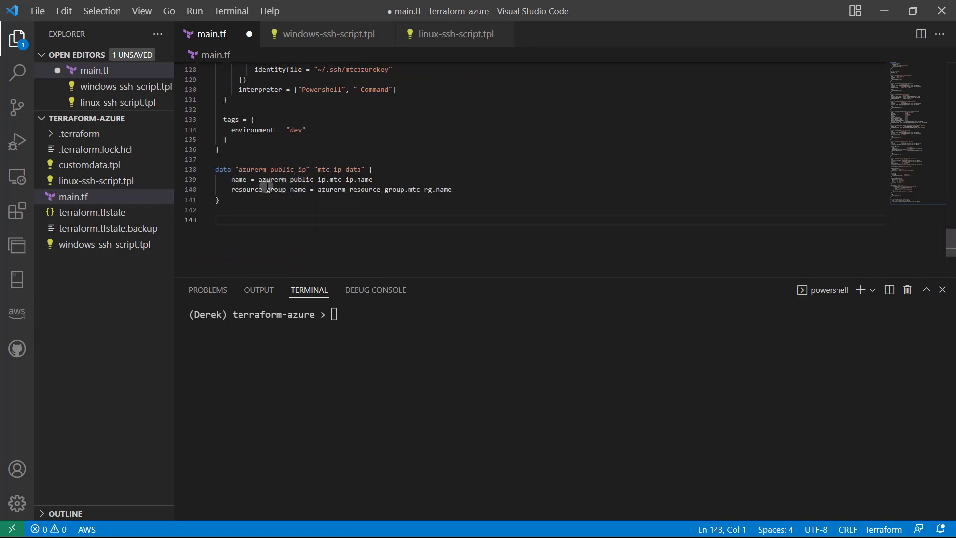
{"action": "mouse_move", "coordinate": [246, 222]}
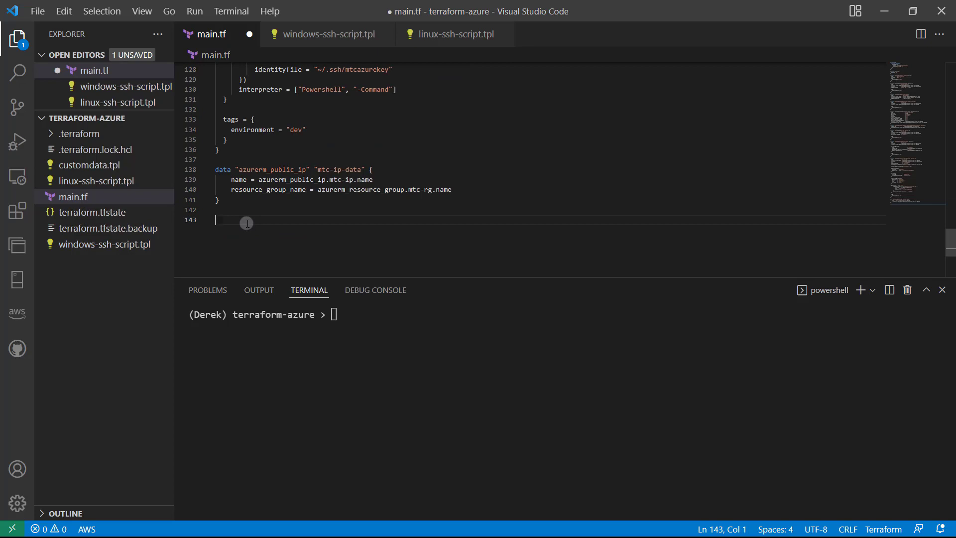
{"action": "type", "text": "output \"public_ip_"}
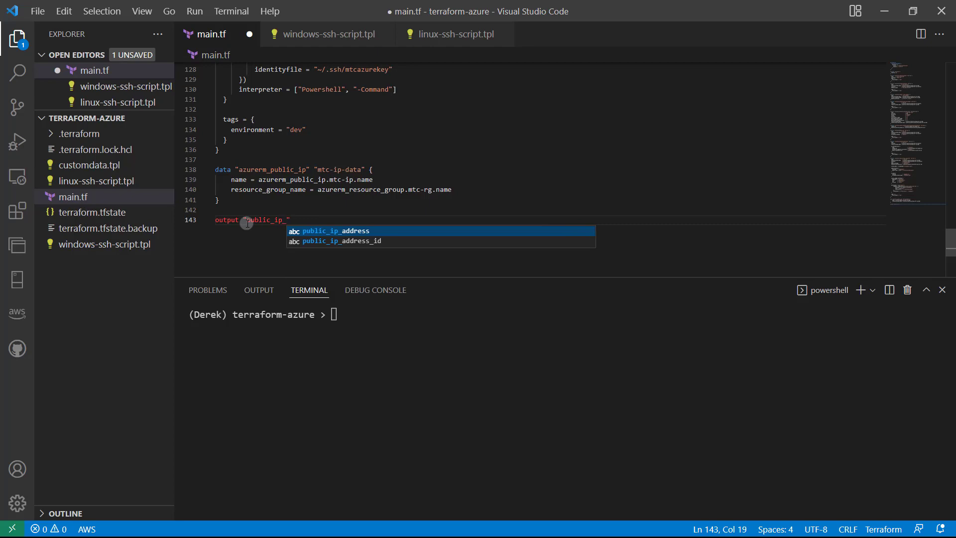
{"action": "key", "text": "Tab"}
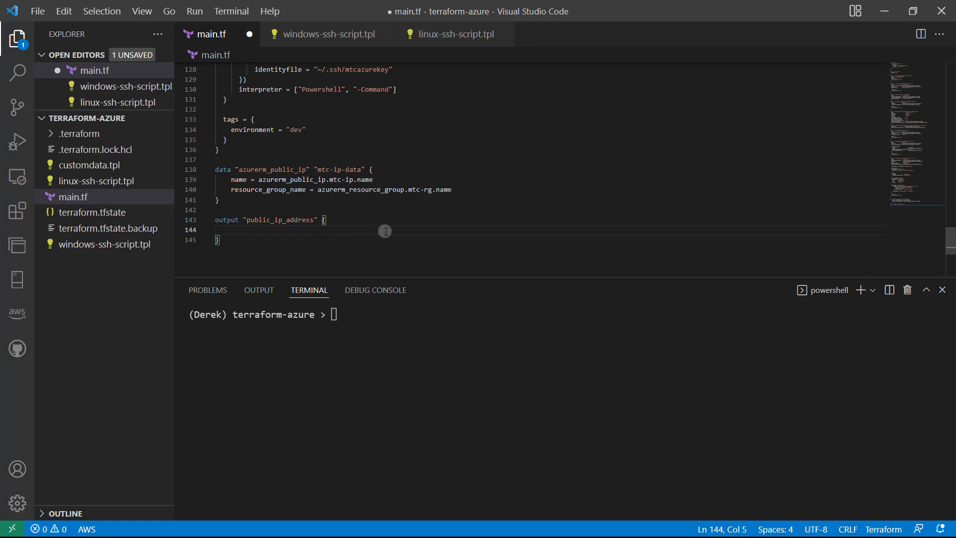
{"action": "type", "text": "value"}
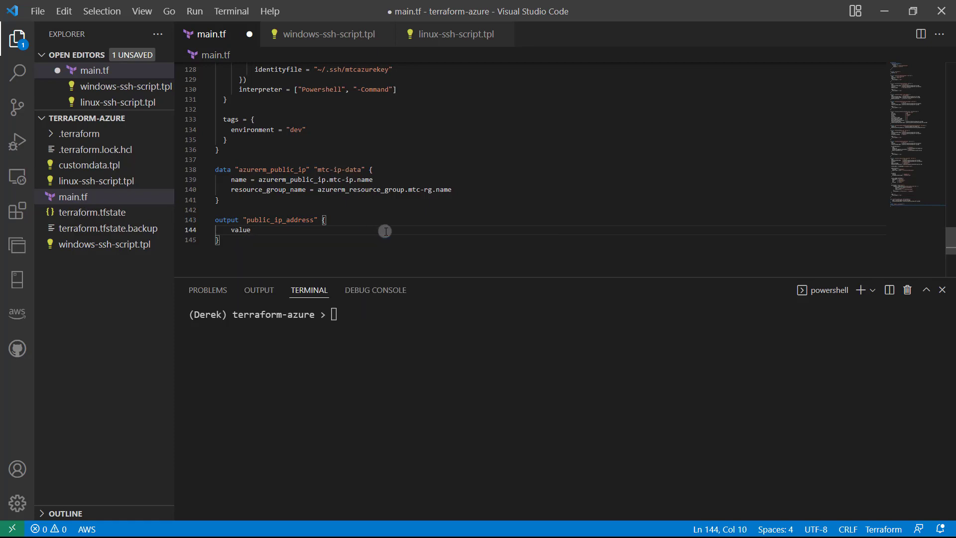
{"action": "type", "text": "="}
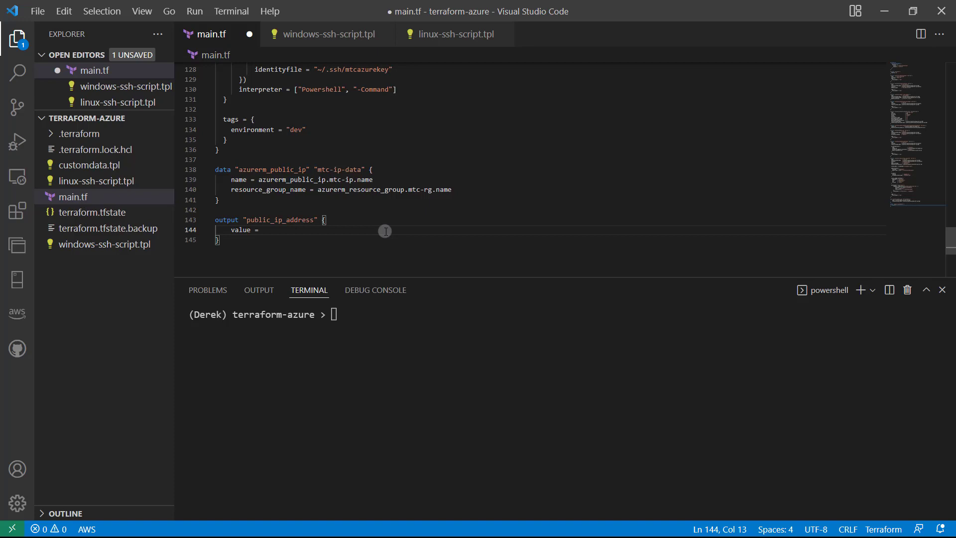
{"action": "type", "text": "\""}
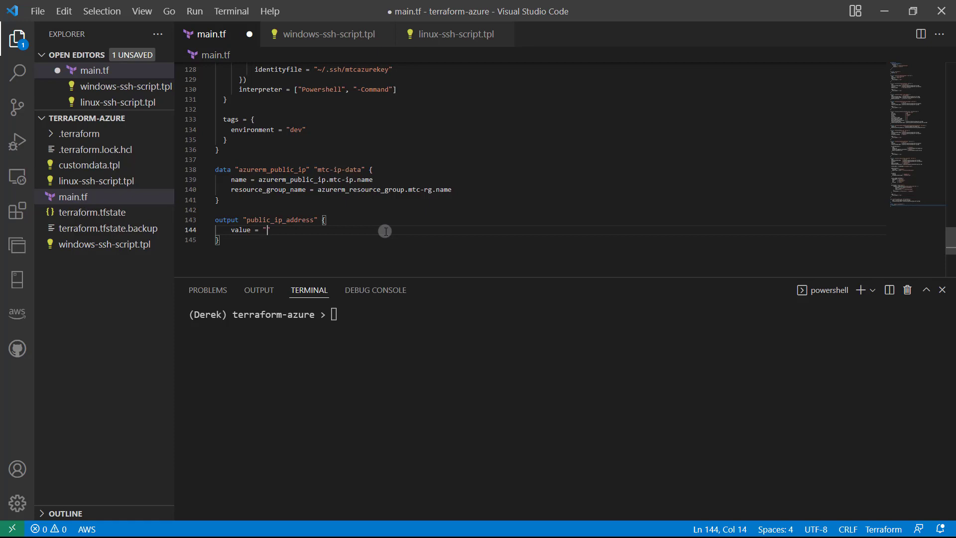
Sketch an example value mtc-vm:123.123.123.12, then erase it to start an interpolation
{"action": "type", "text": "mtcv"}
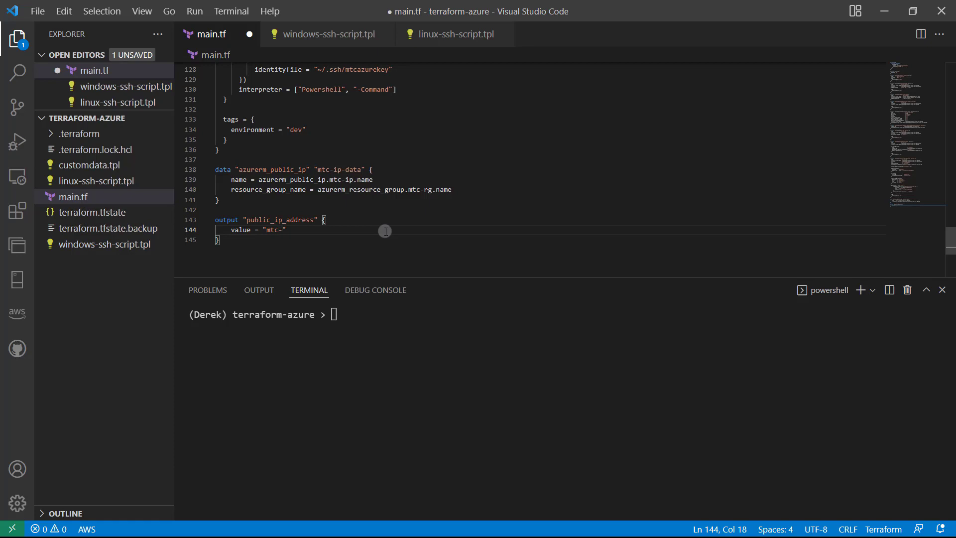
{"action": "type", "text": "vm:"}
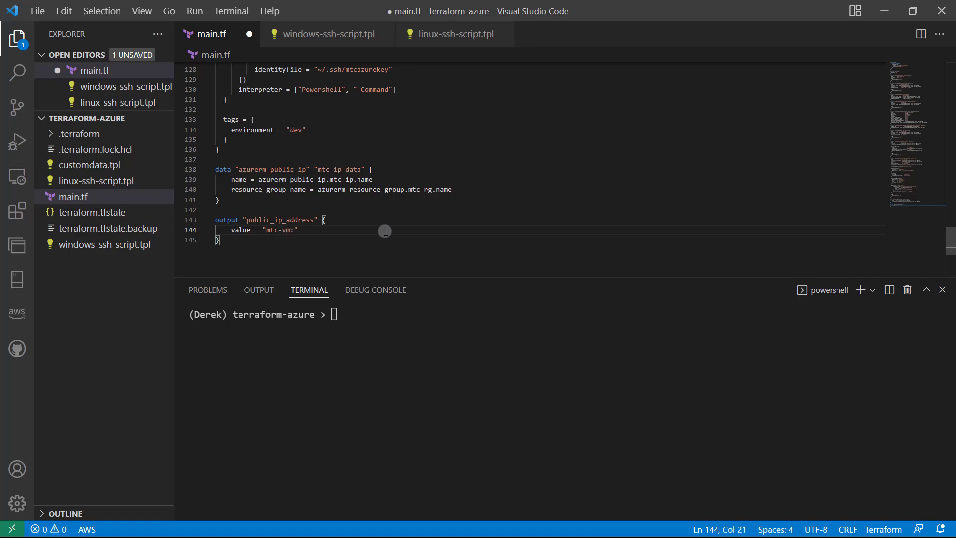
{"action": "type", "text": "123.123."}
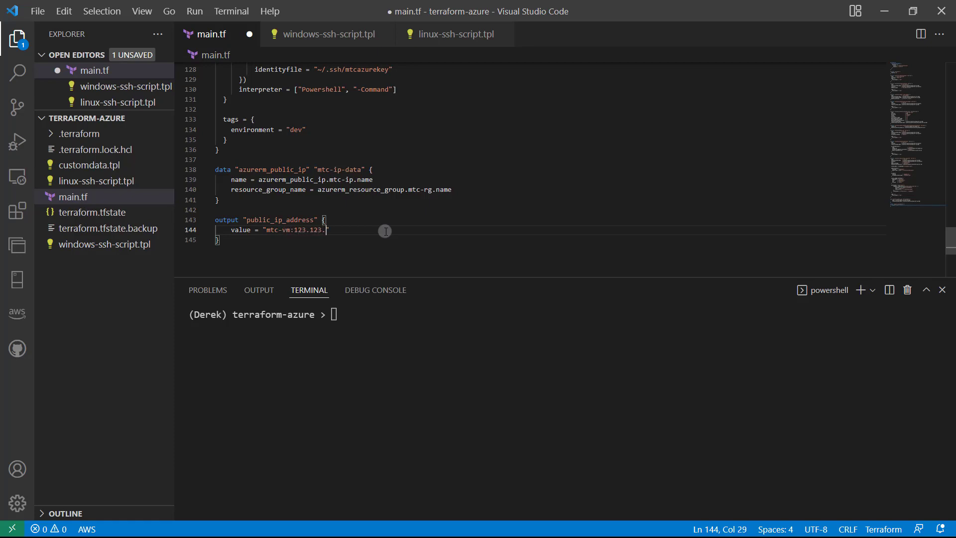
{"action": "type", "text": "123.12"}
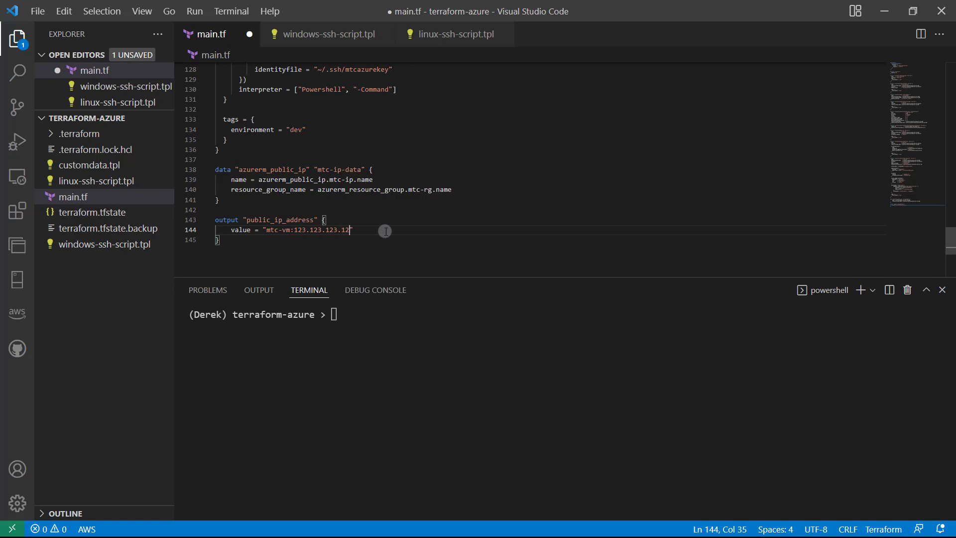
{"action": "key", "text": "BackSpace"}
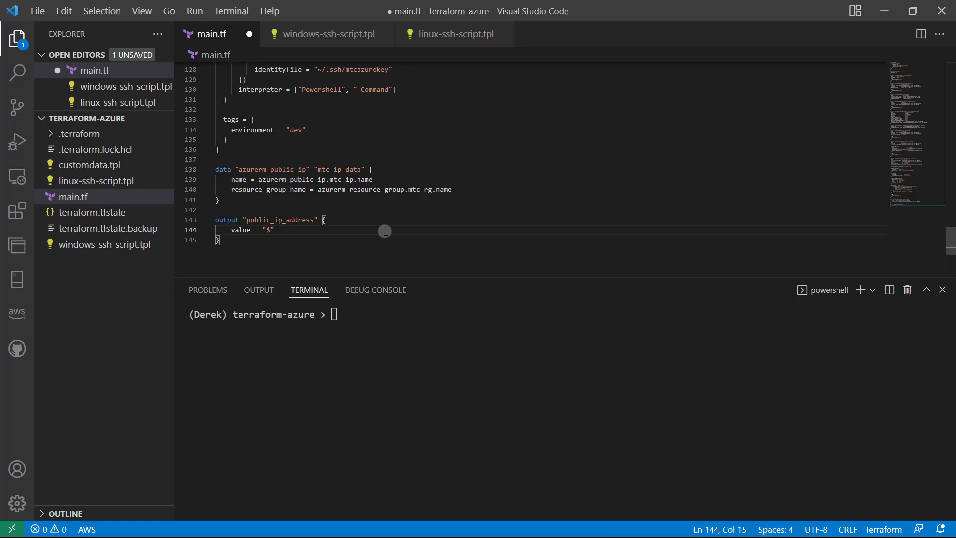
Make the value read "${azurerm_linux_virtual_machine.mtc-vm.name}: "
{"action": "type", "text": "{"}
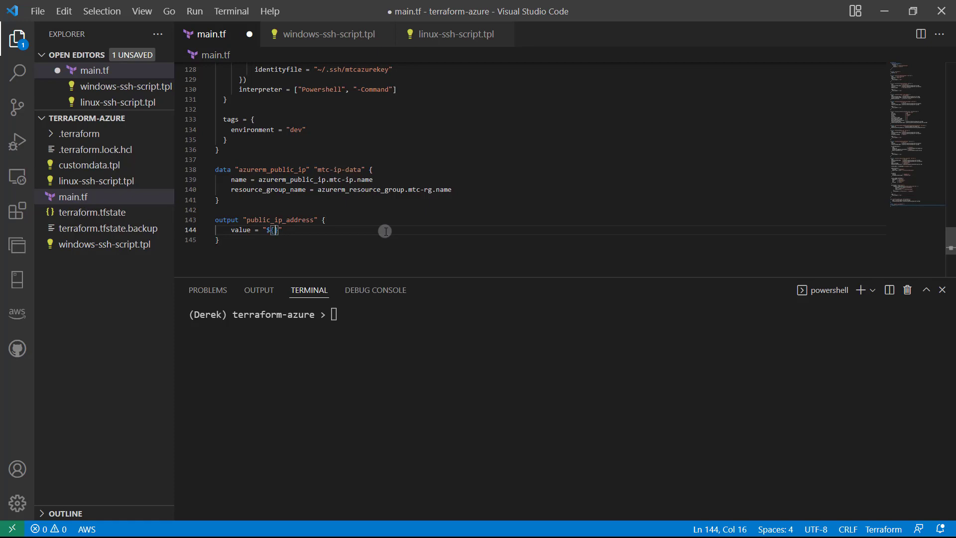
{"action": "mouse_move", "coordinate": [372, 245]}
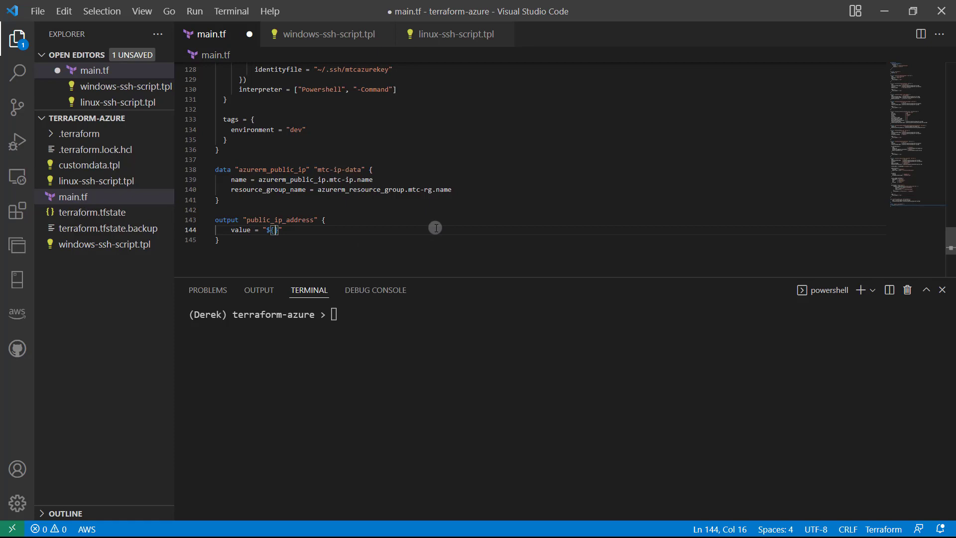
{"action": "mouse_move", "coordinate": [291, 198]}
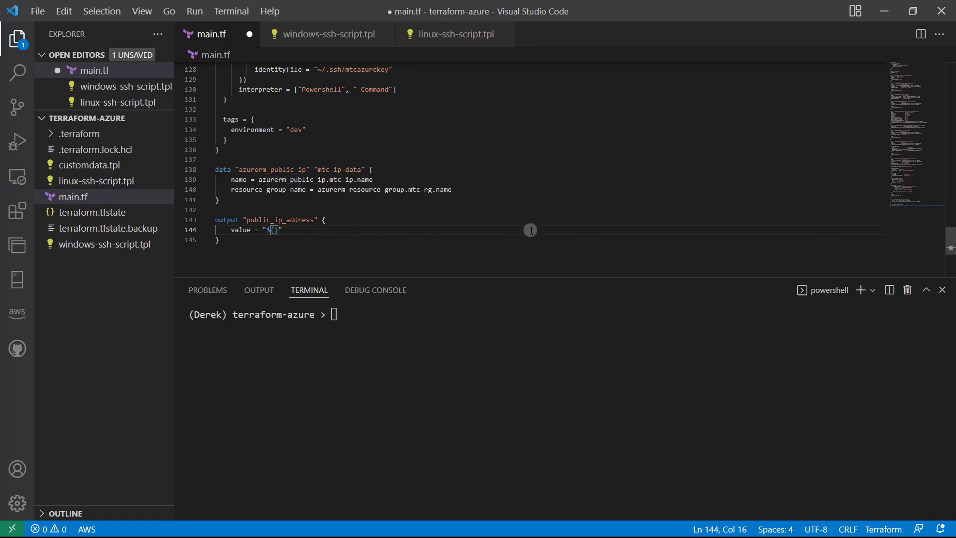
{"action": "type", "text": "azurerm"}
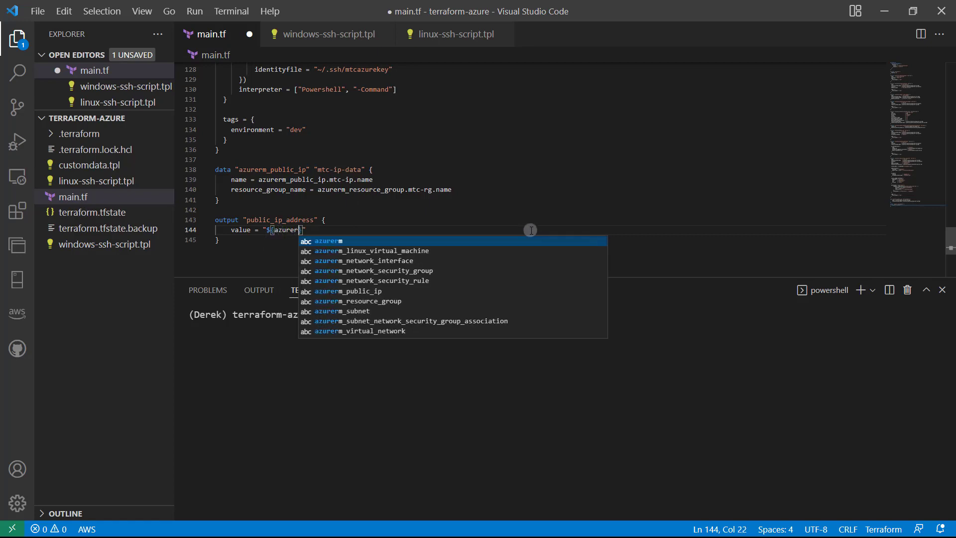
{"action": "type", "text": "_li"}
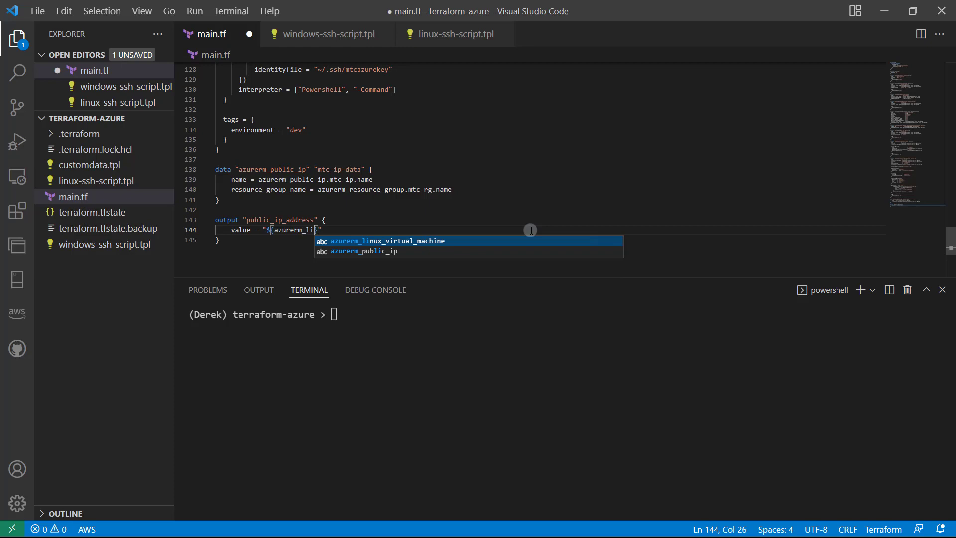
{"action": "key", "text": "Tab"}
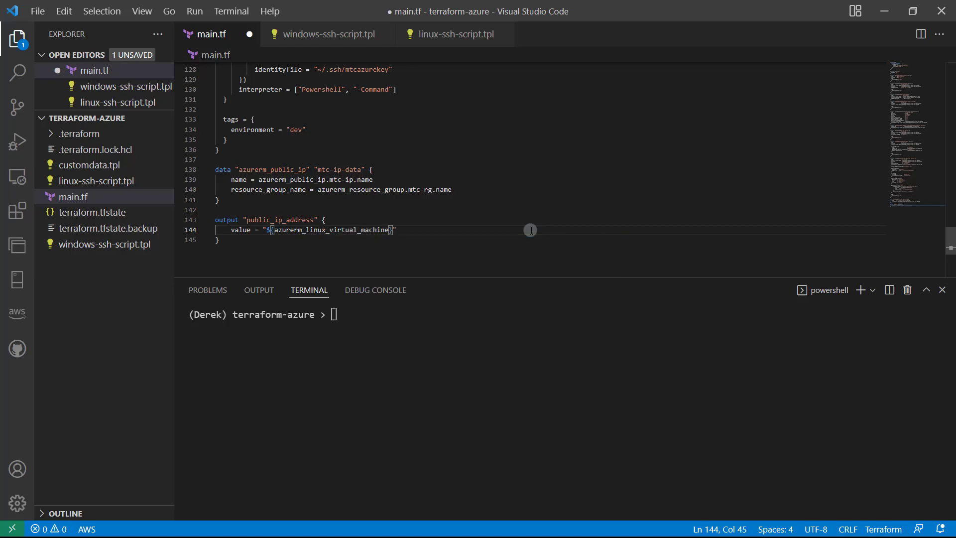
{"action": "mouse_move", "coordinate": [511, 233]}
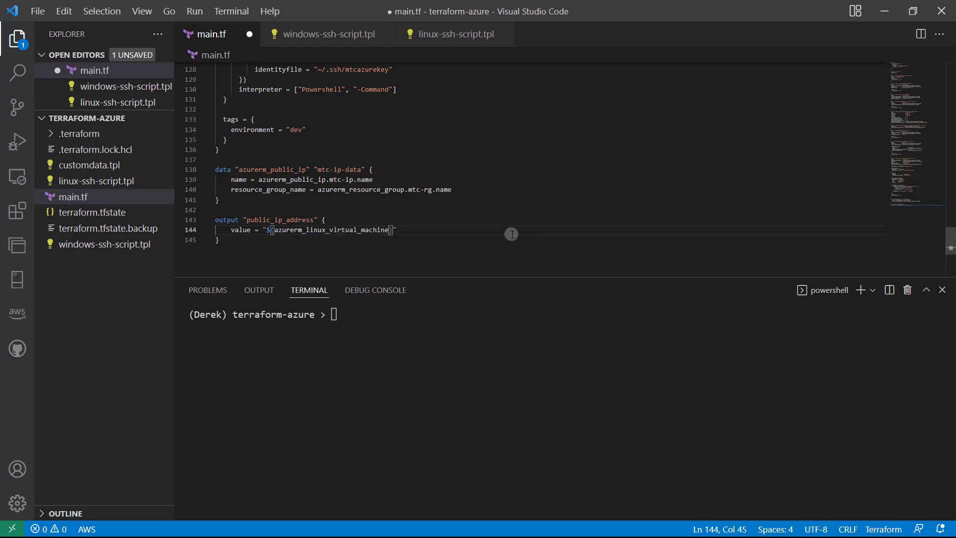
{"action": "type", "text": ".mtc-vm"}
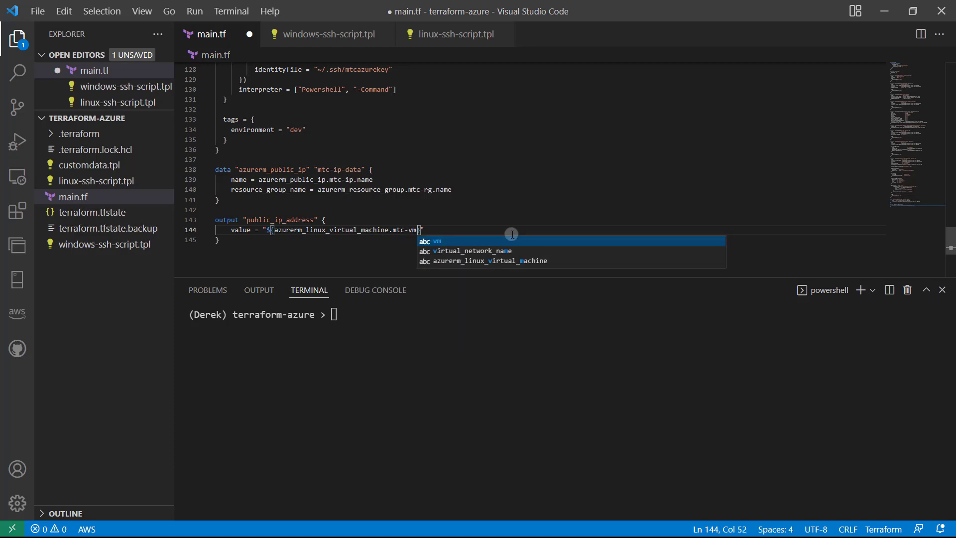
{"action": "type", "text": ".name"}
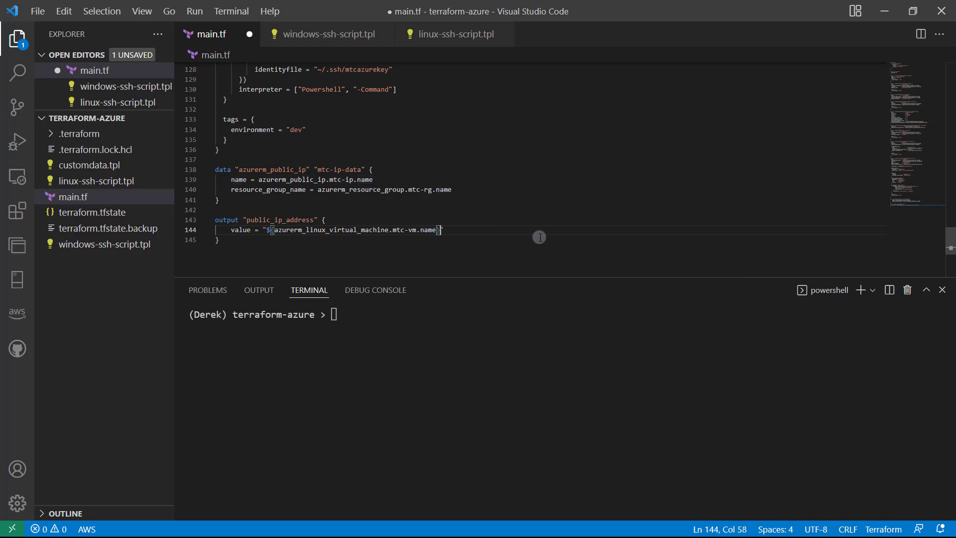
{"action": "type", "text": ":"}
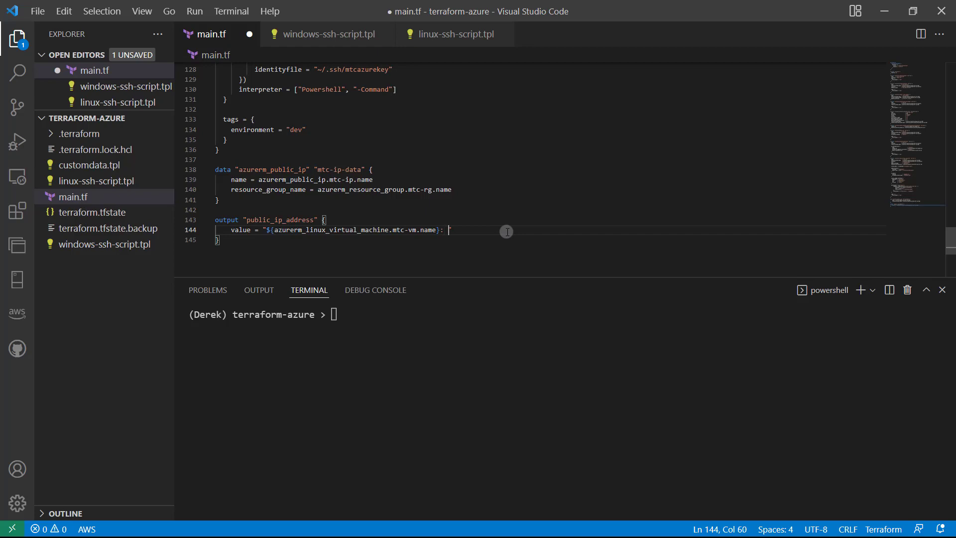
Append ${data.azurerm_public_ip.mtc-ip-data.ip_address} after the colon in the output value
{"action": "type", "text": "${d"}
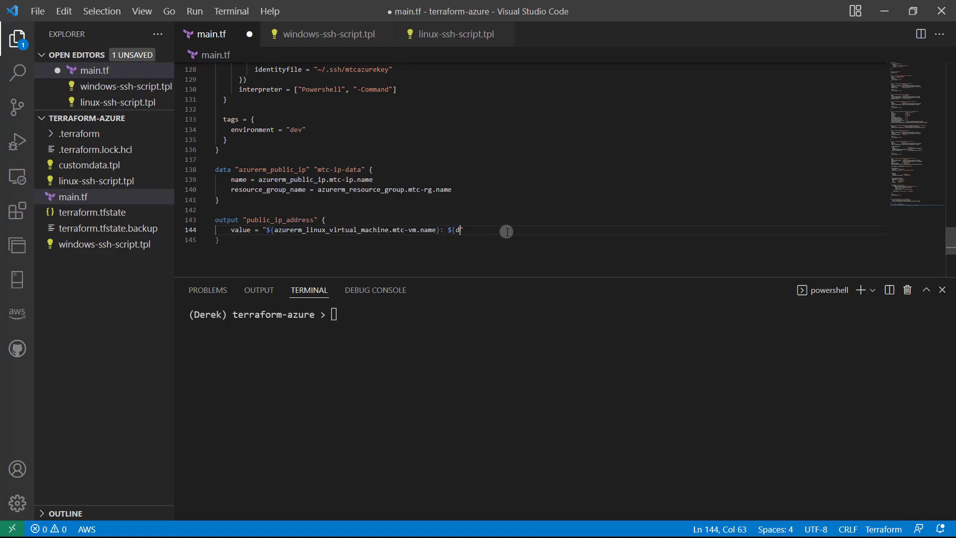
{"action": "type", "text": "data.azurerm_public_ip"}
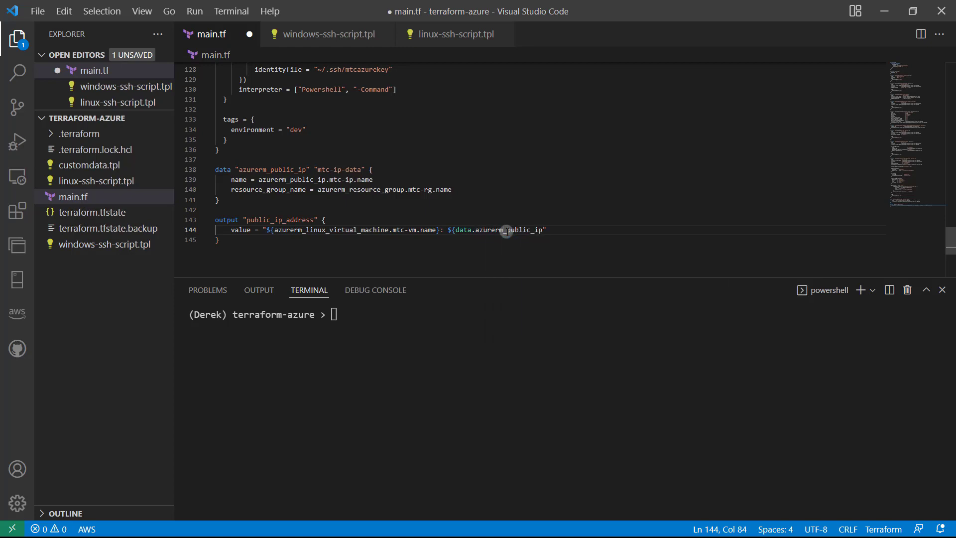
{"action": "type", "text": ".mtc"}
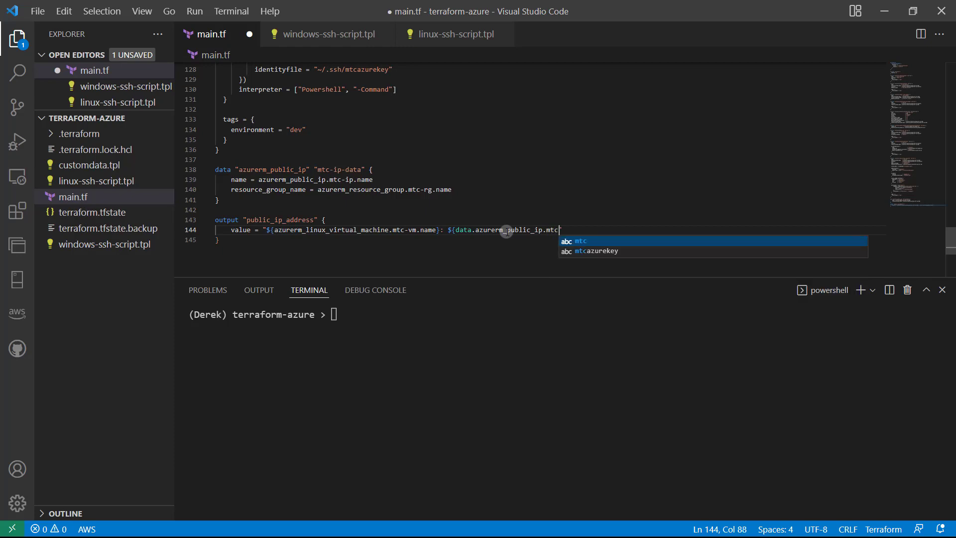
{"action": "type", "text": "-ip-data.ip_address}\""}
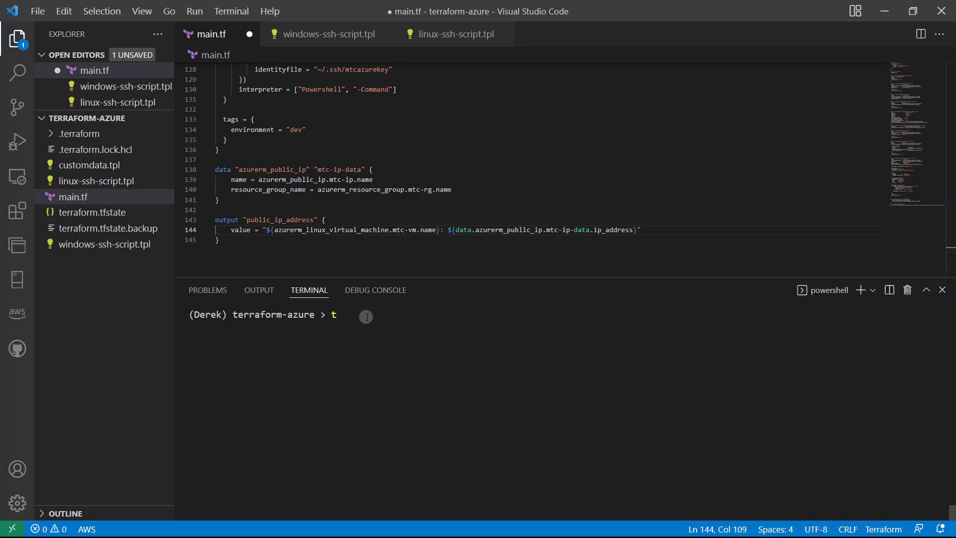
{"action": "type", "text": "erraform"}
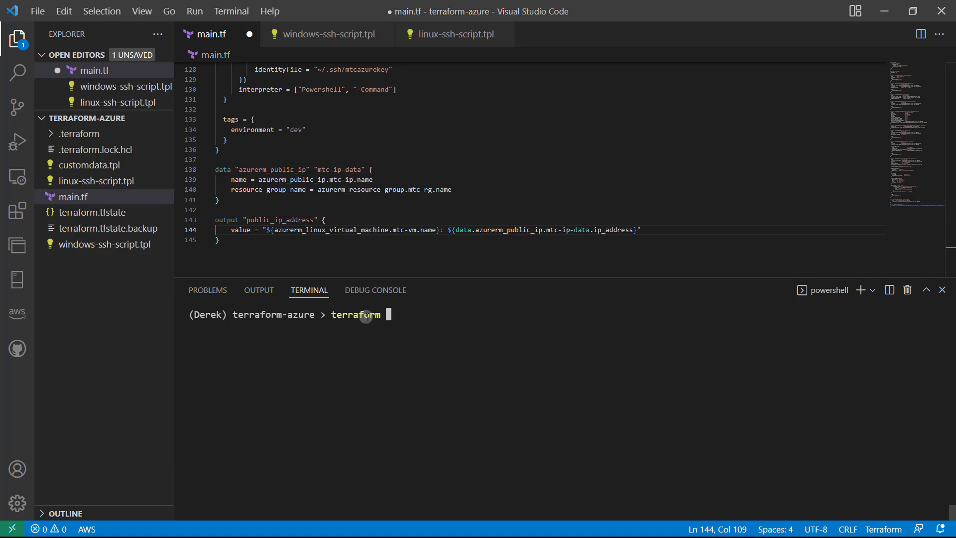
{"action": "type", "text": "state"}
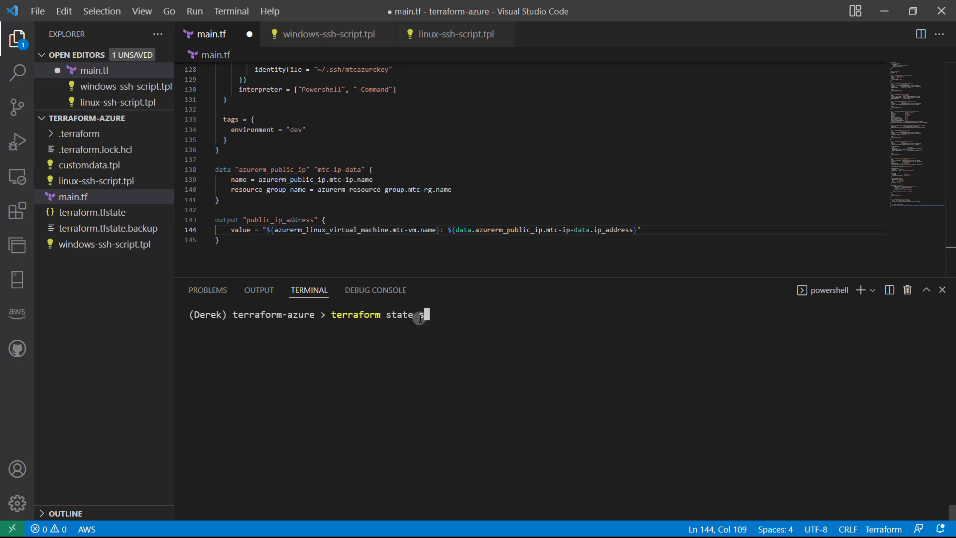
{"action": "type", "text": "show"}
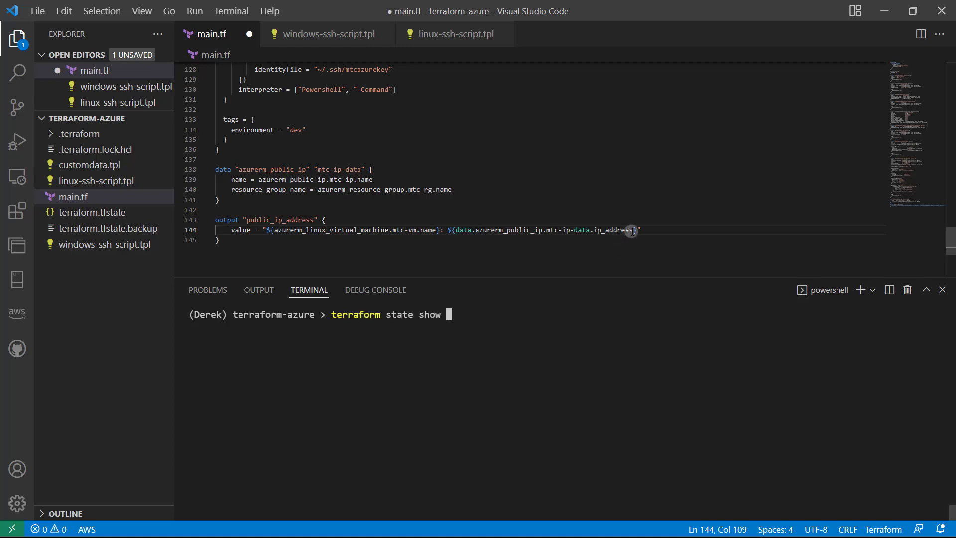
{"action": "left_click_drag", "start_coordinate": [634, 230], "coordinate": [454, 230]}
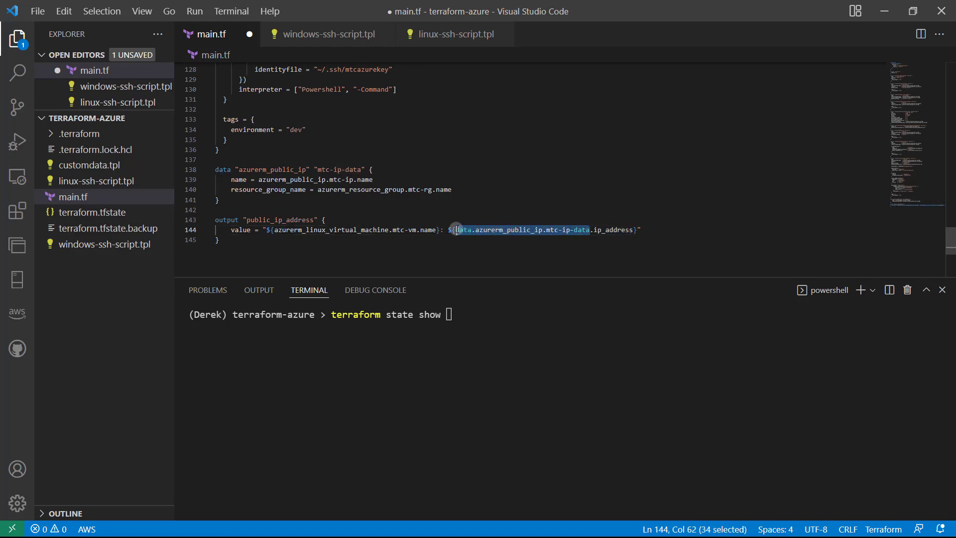
{"action": "type", "text": "data.azurerm_public_ip.mtc-ip-data"}
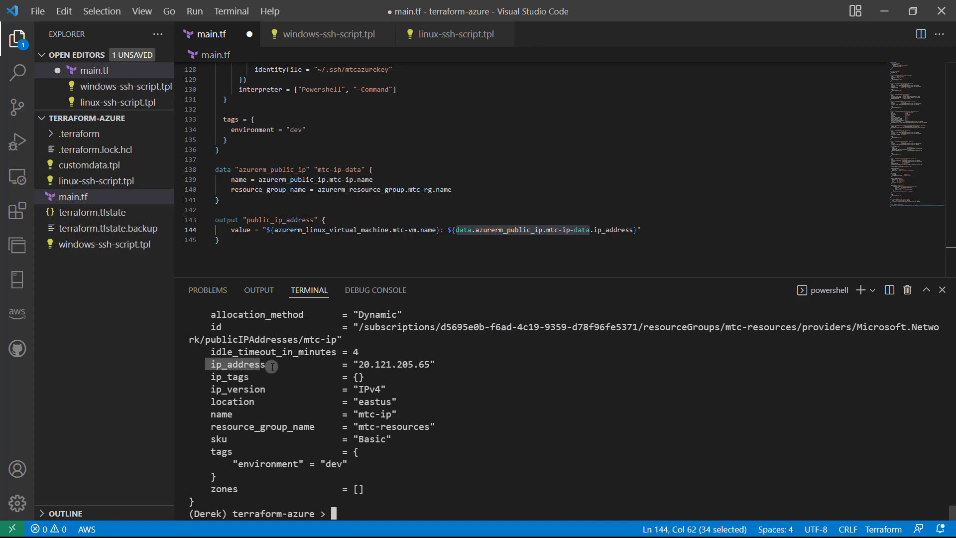
{"action": "mouse_move", "coordinate": [646, 218]}
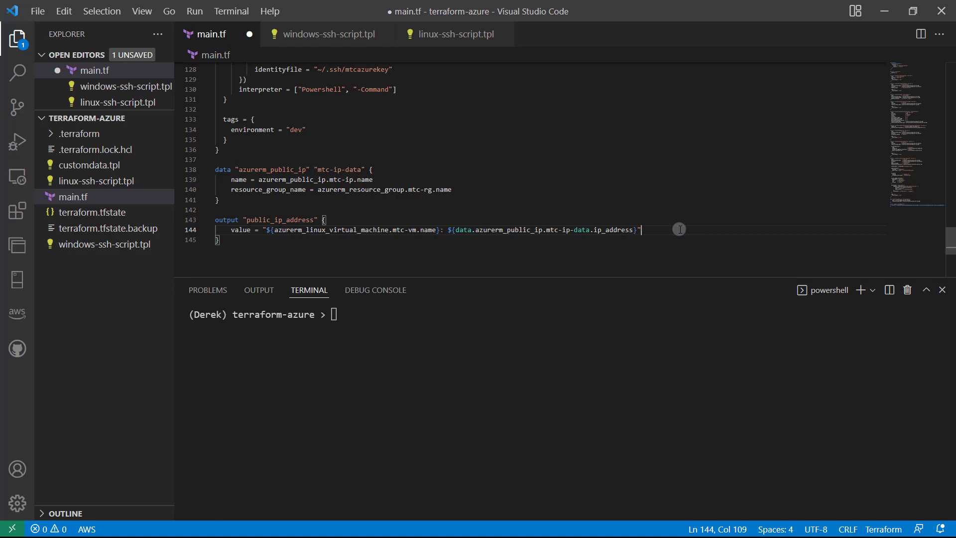
Run terraform apply -refresh-only and confirm with yes so the state records the new output
{"action": "type", "text": "terraform appl"}
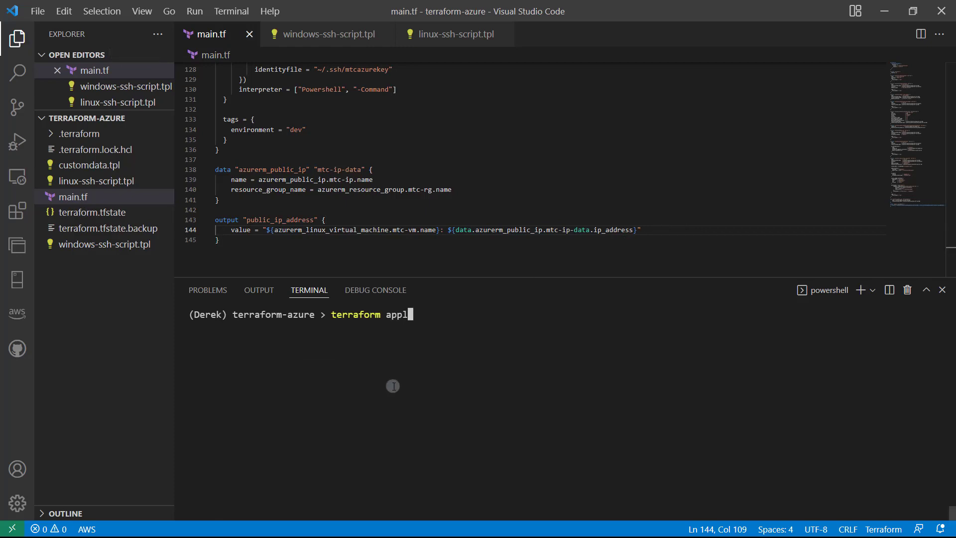
{"action": "type", "text": "y -refresh-o"}
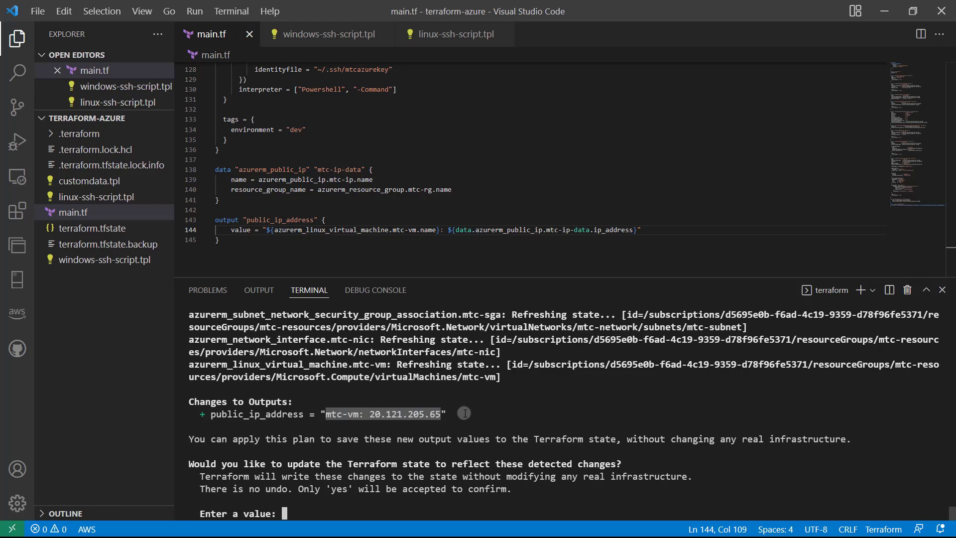
{"action": "type", "text": "yes"}
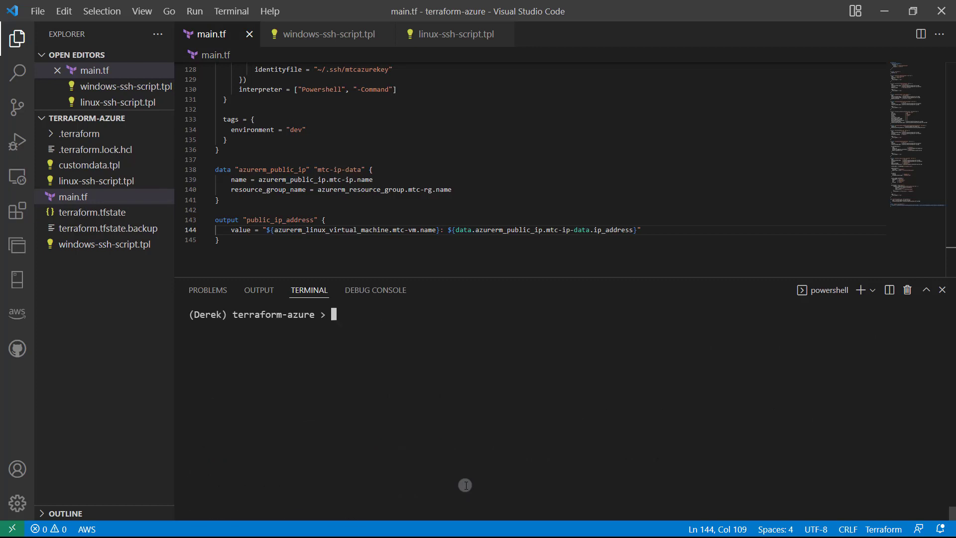
Run terraform output, then terraform output public_ip_address, printing mtc-vm: 20.121.205.65
{"action": "type", "text": "terraform outpu"}
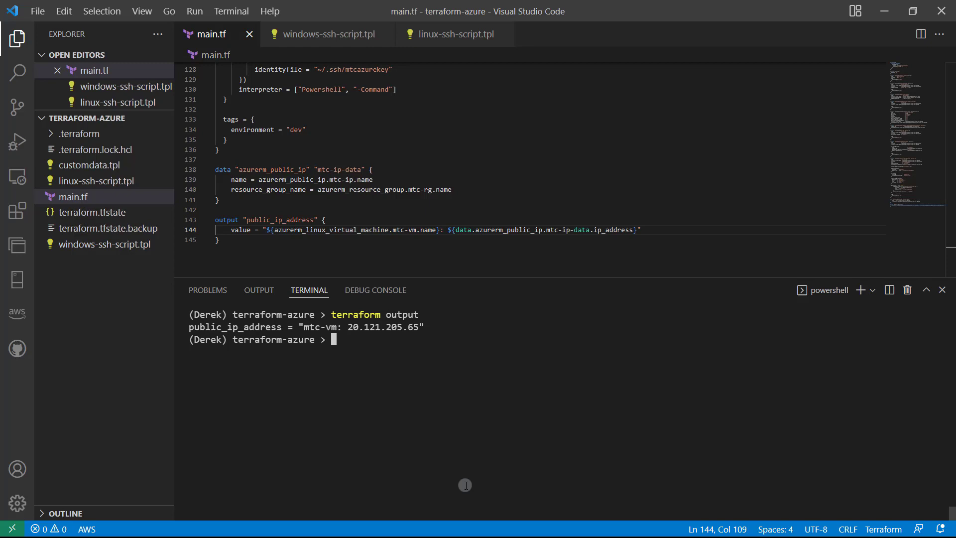
{"action": "type", "text": "terraform"}
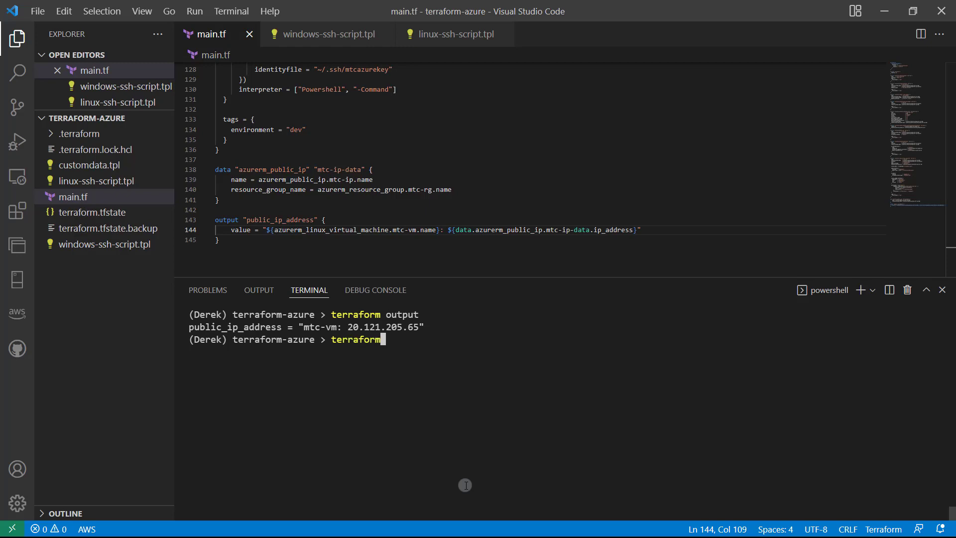
{"action": "type", "text": "output"}
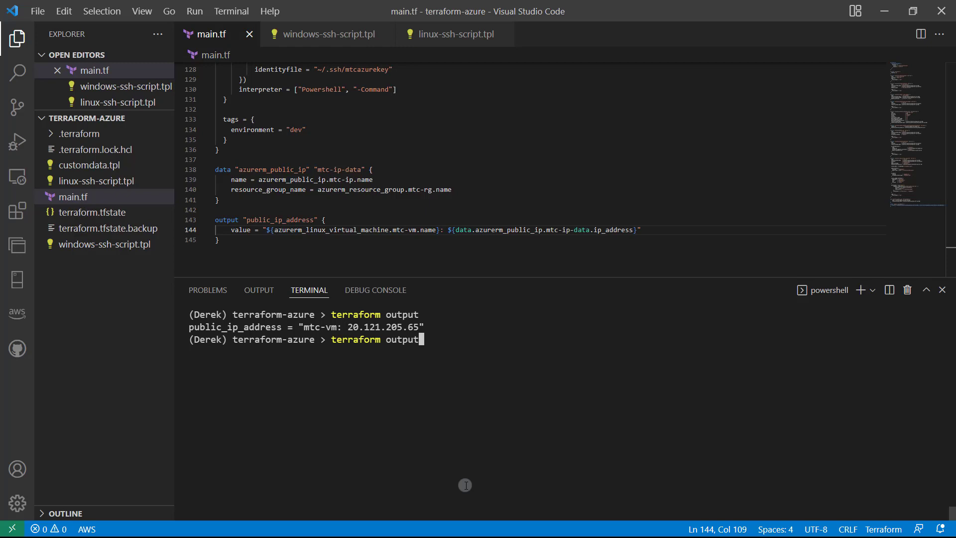
{"action": "type", "text": "public_"}
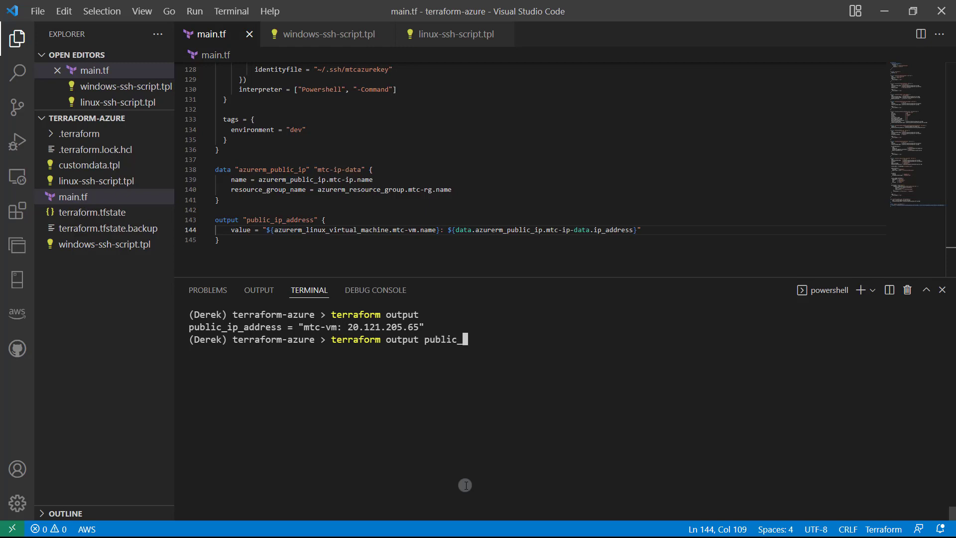
{"action": "type", "text": "ip_address"}
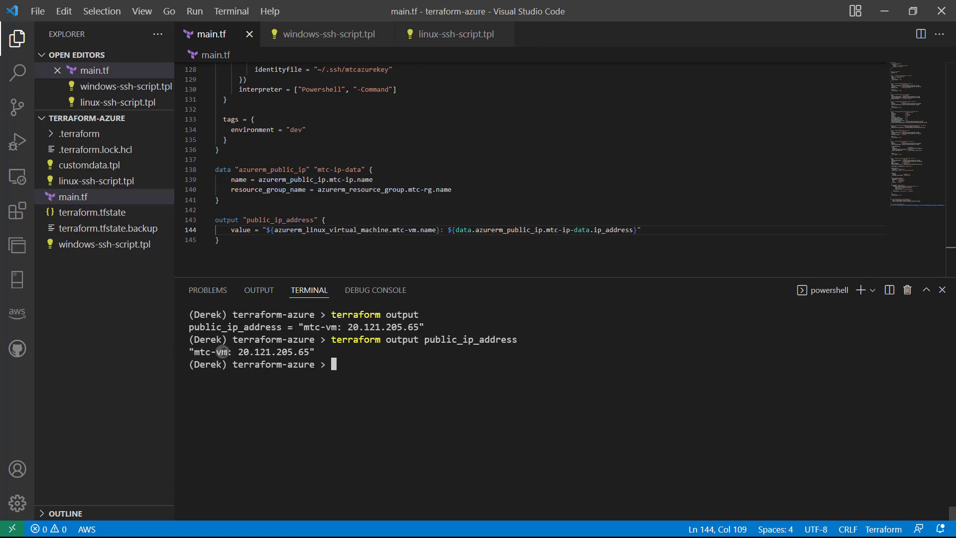
{"action": "mouse_move", "coordinate": [320, 352]}
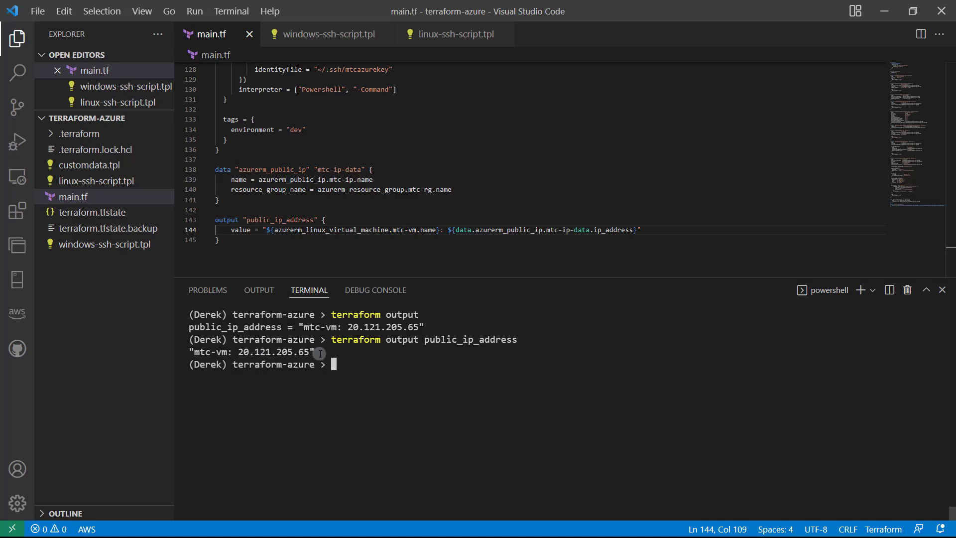
{"action": "mouse_move", "coordinate": [423, 374]}
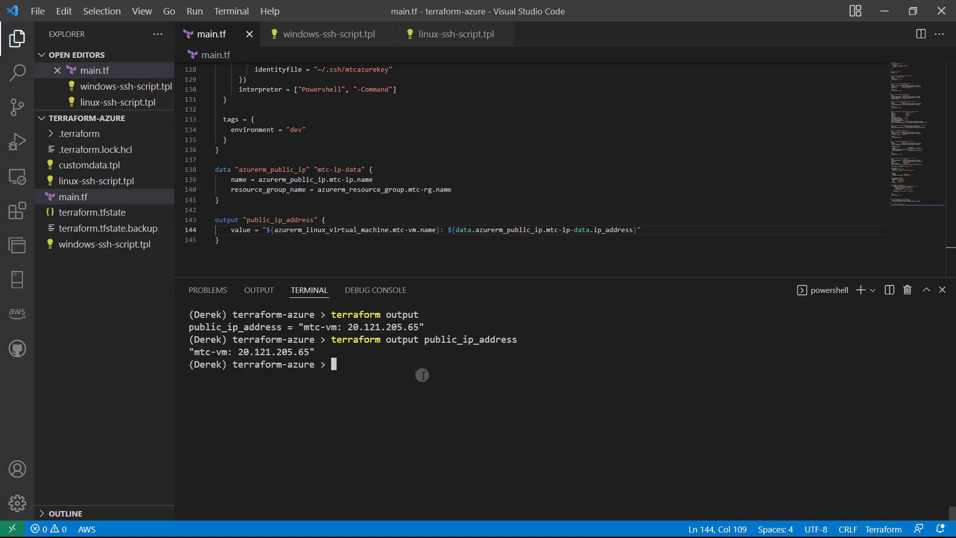